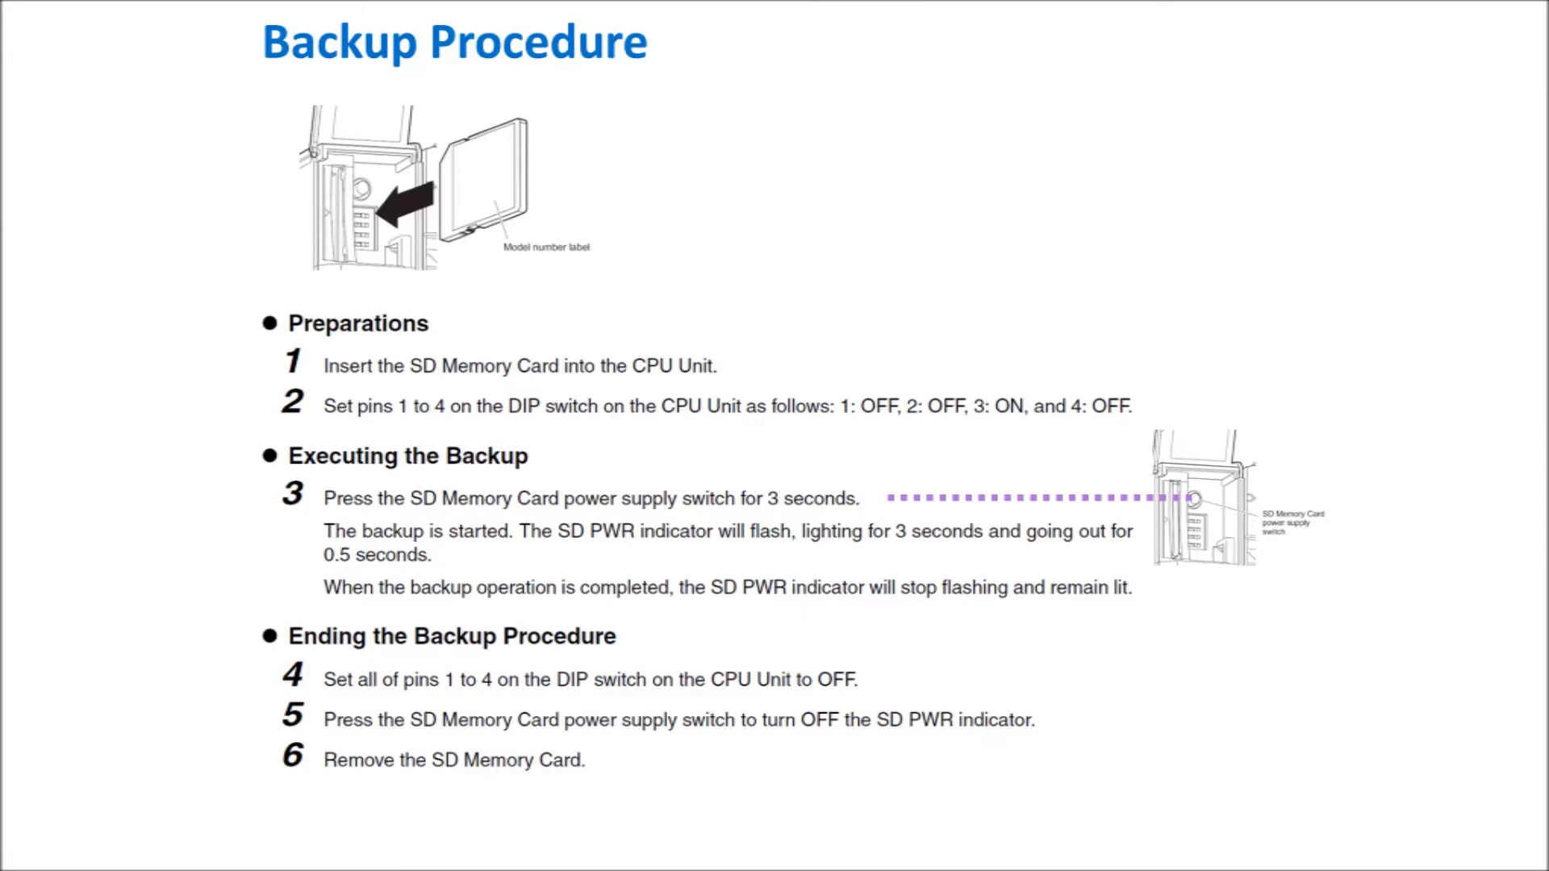
{"action": "scroll", "scroll_direction": "down", "scroll_amount": 3}
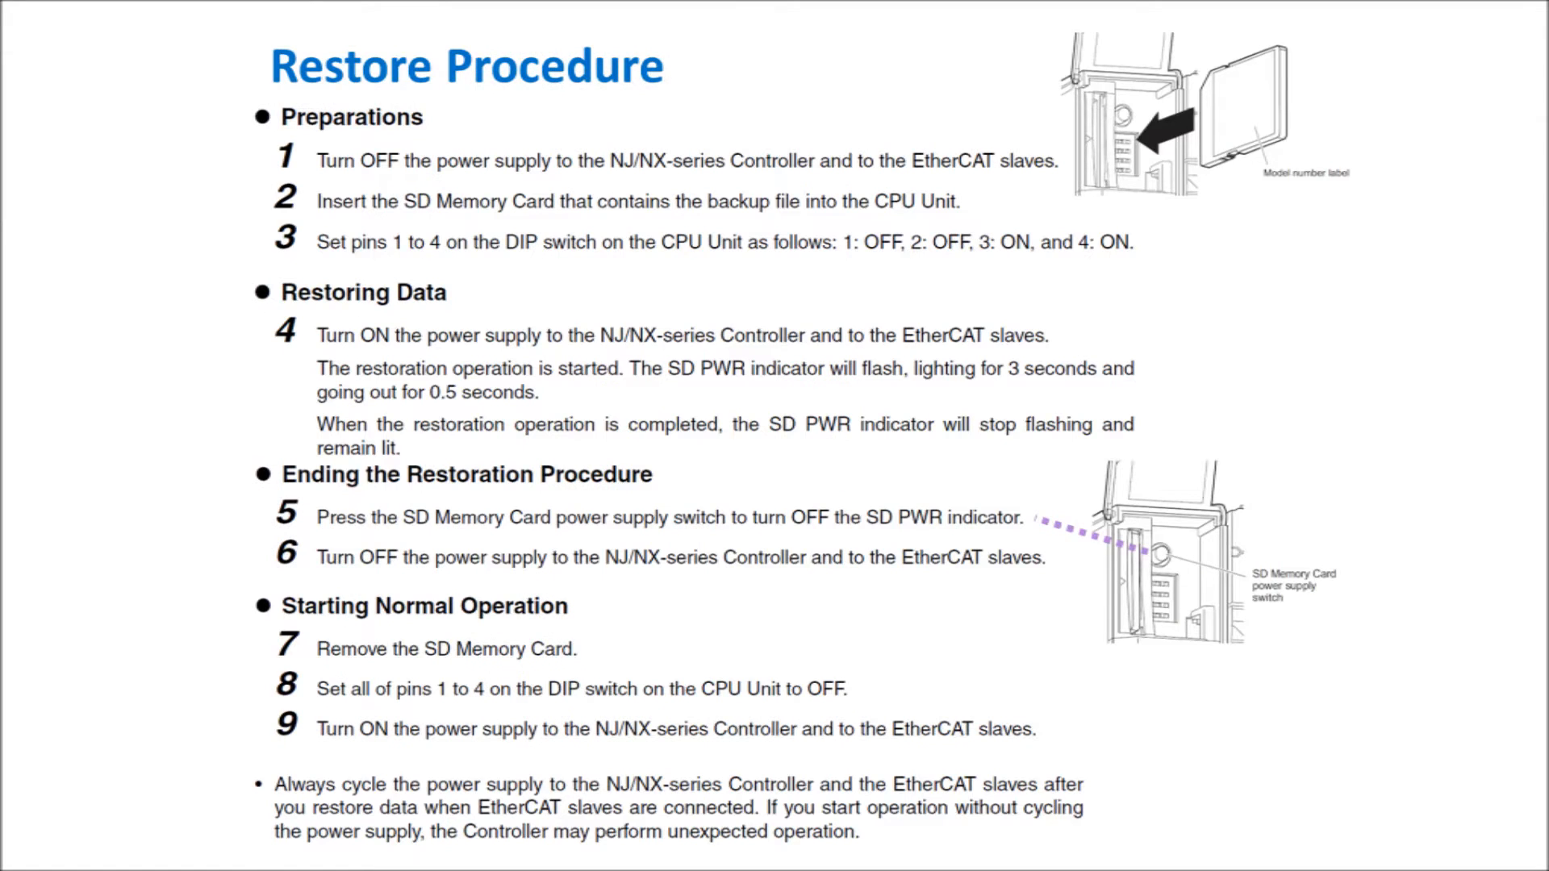